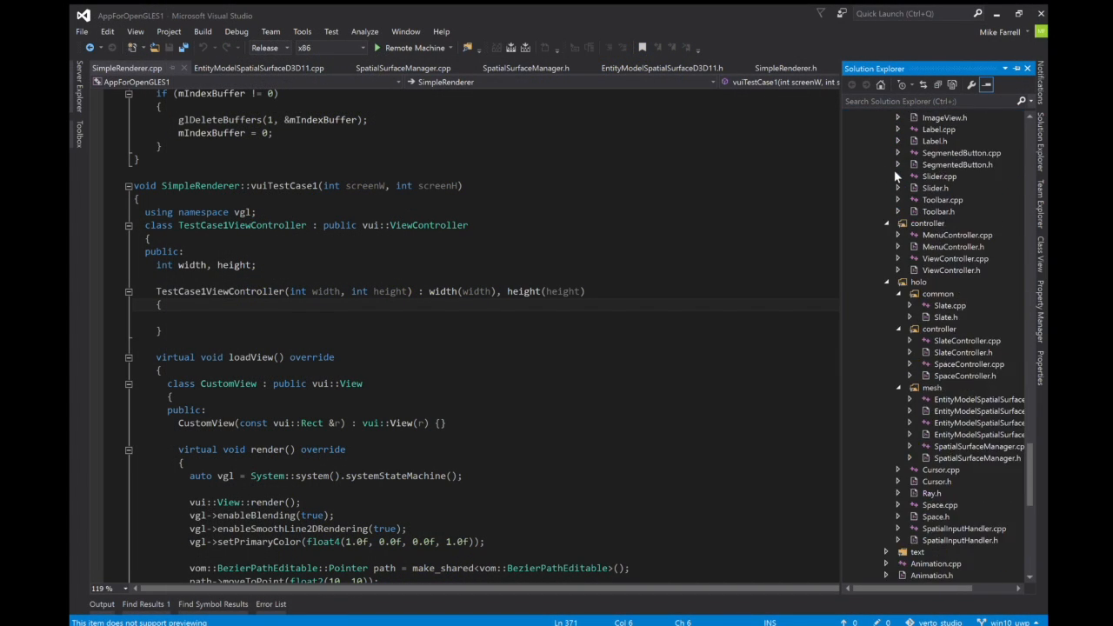
Step: Scroll down through vuiTestCase1 in SimpleRenderer.cpp to the view-controller class
scroll("down", 3)
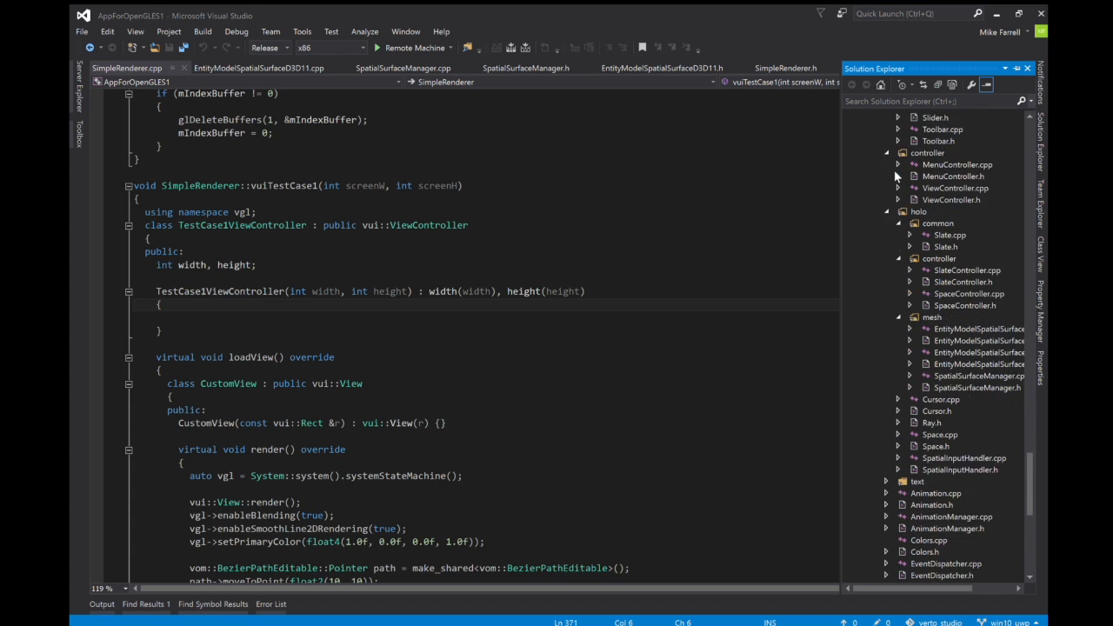
scroll("down", 3)
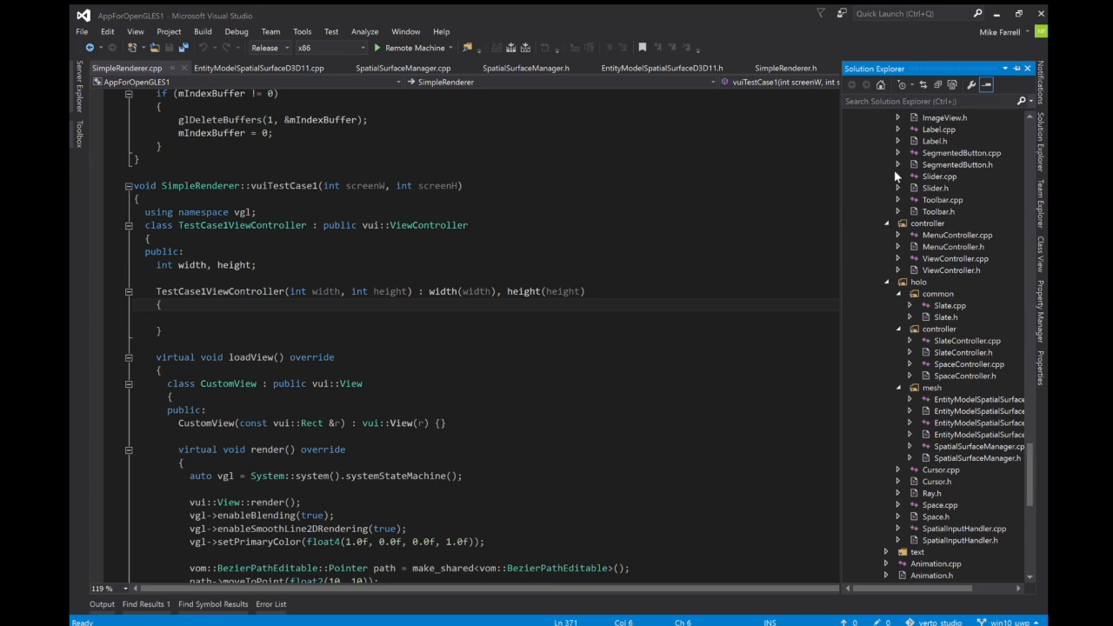
mouse_move(797, 204)
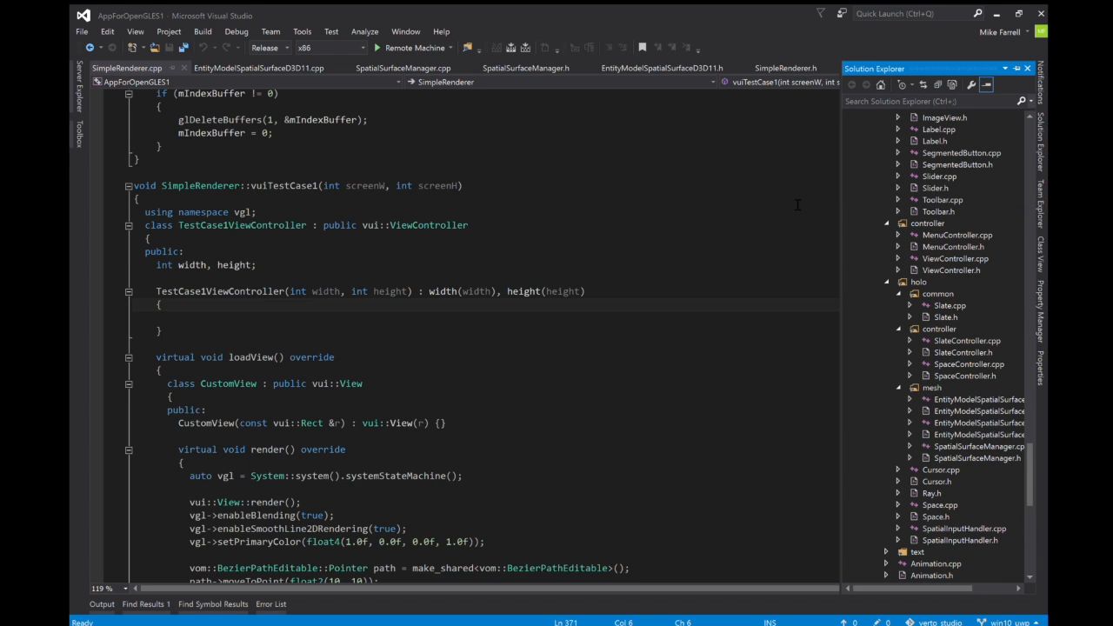
mouse_move(954, 530)
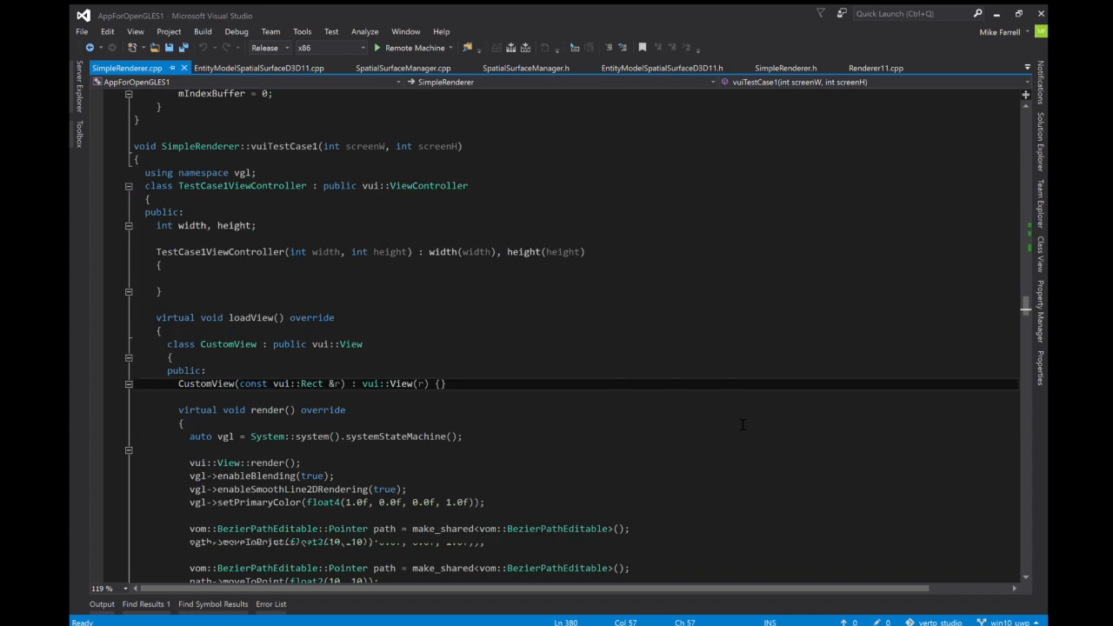
scroll("up", 3)
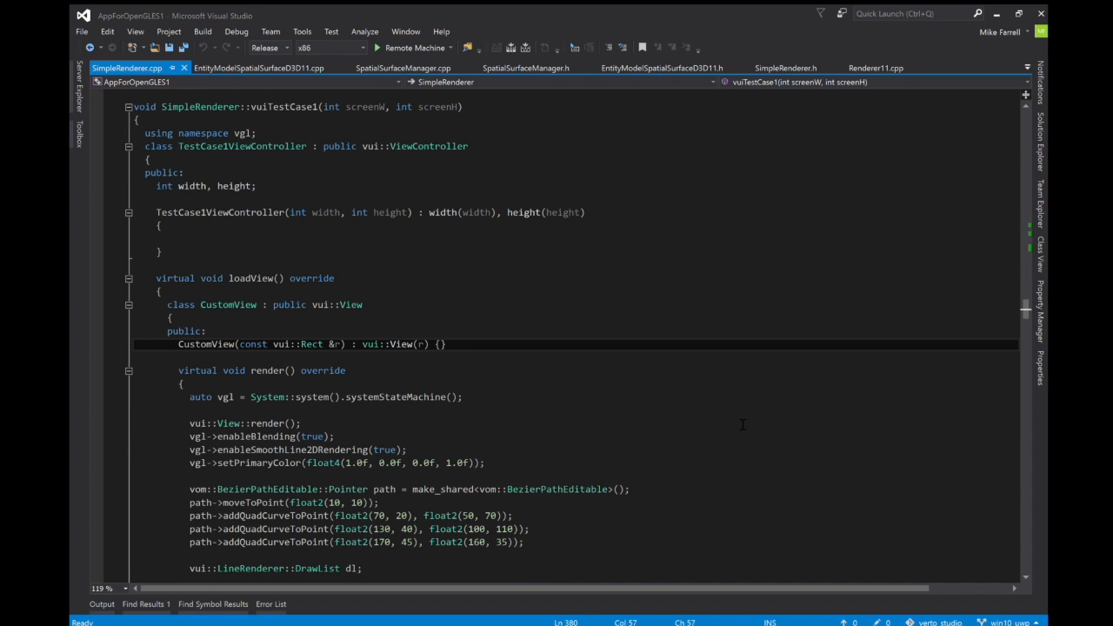
scroll("down", 3)
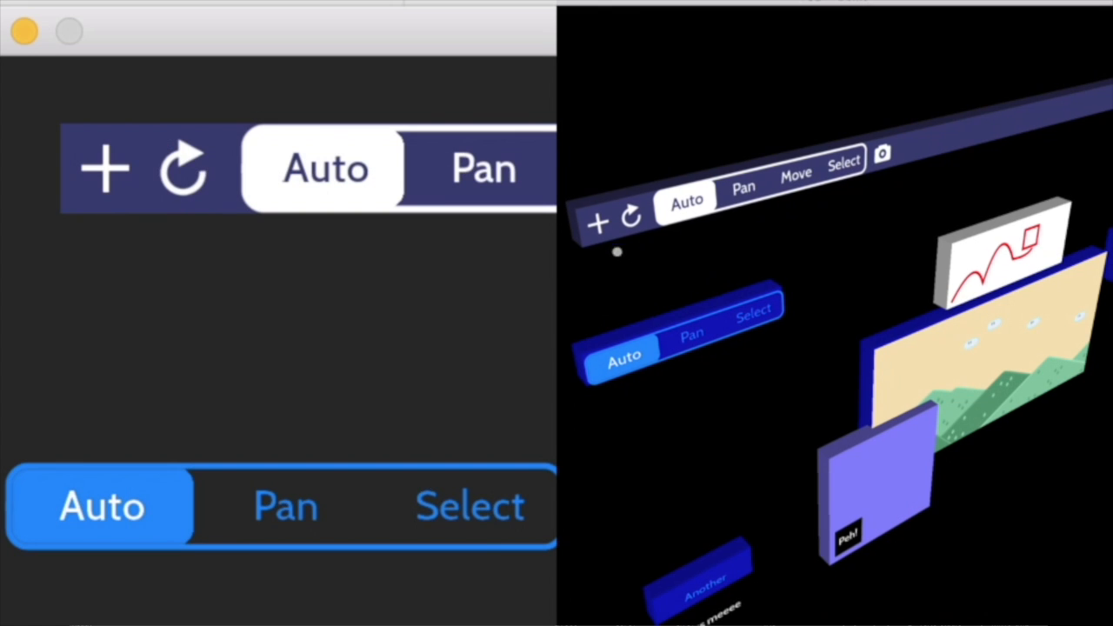
left_click(104, 168)
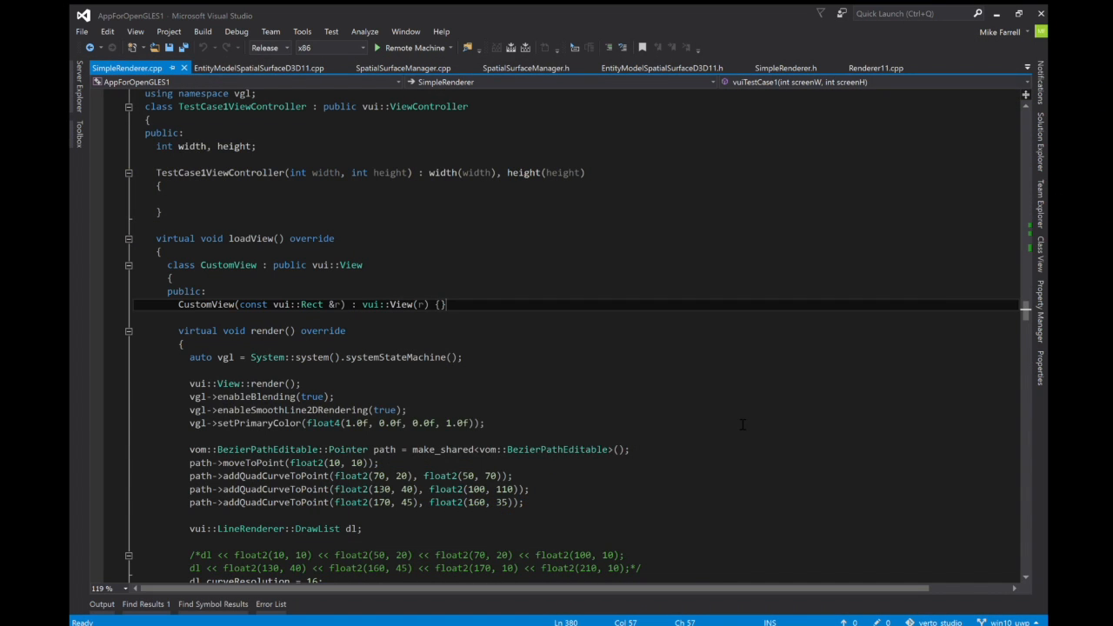
Step: Scroll to the toolbar setup, spaceController and setRootSpaceController lines ending vuiTestCase1
scroll("down", 3)
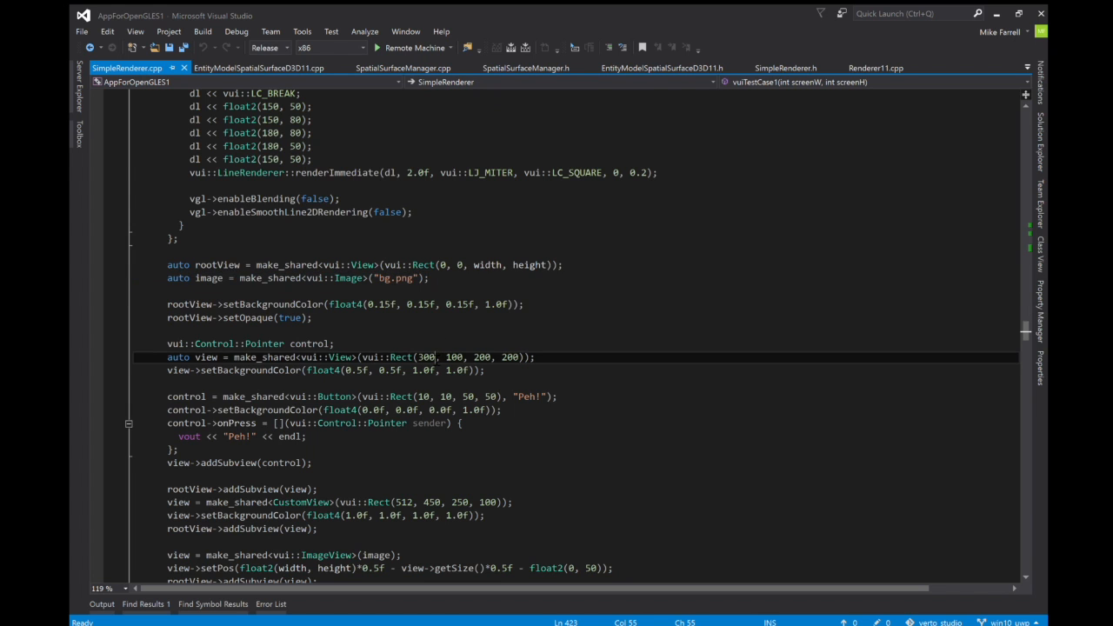
scroll("down", 3)
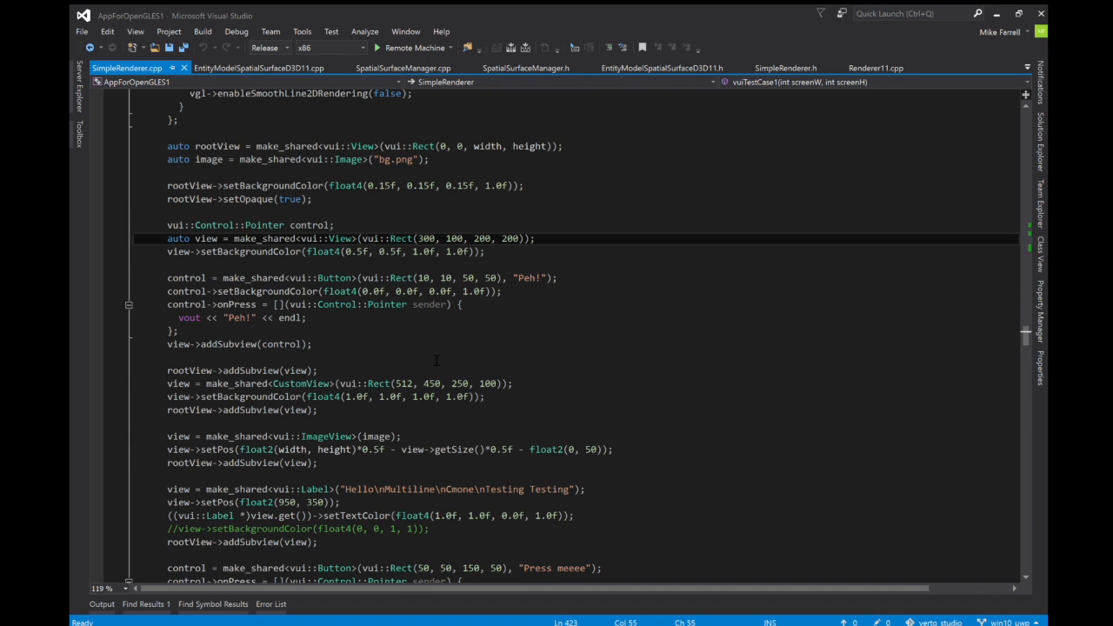
scroll("down", 3)
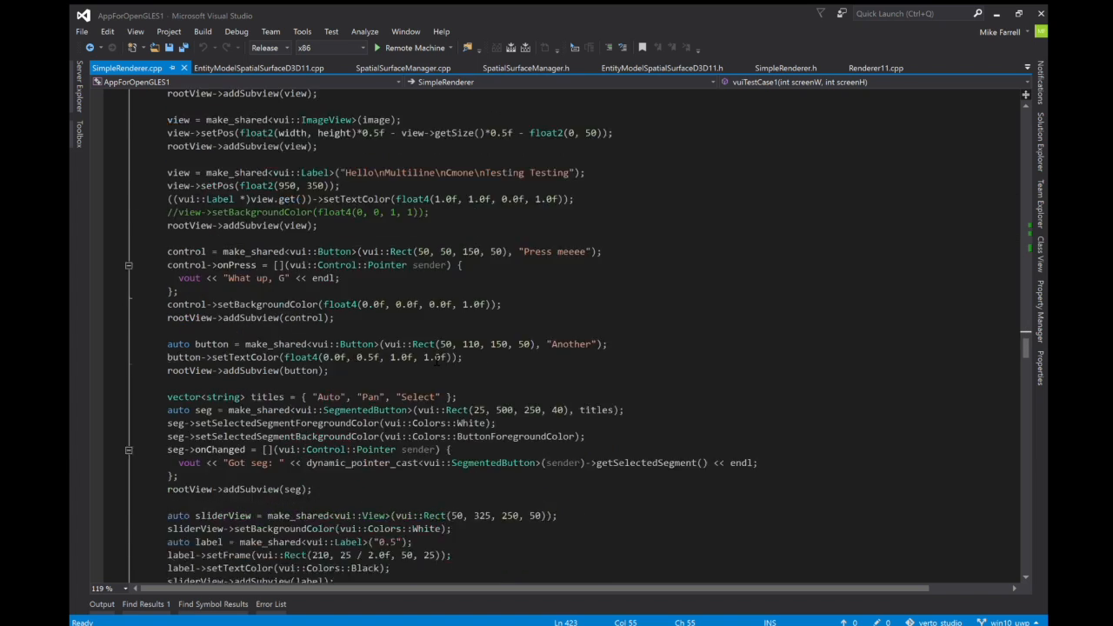
scroll("down", 3)
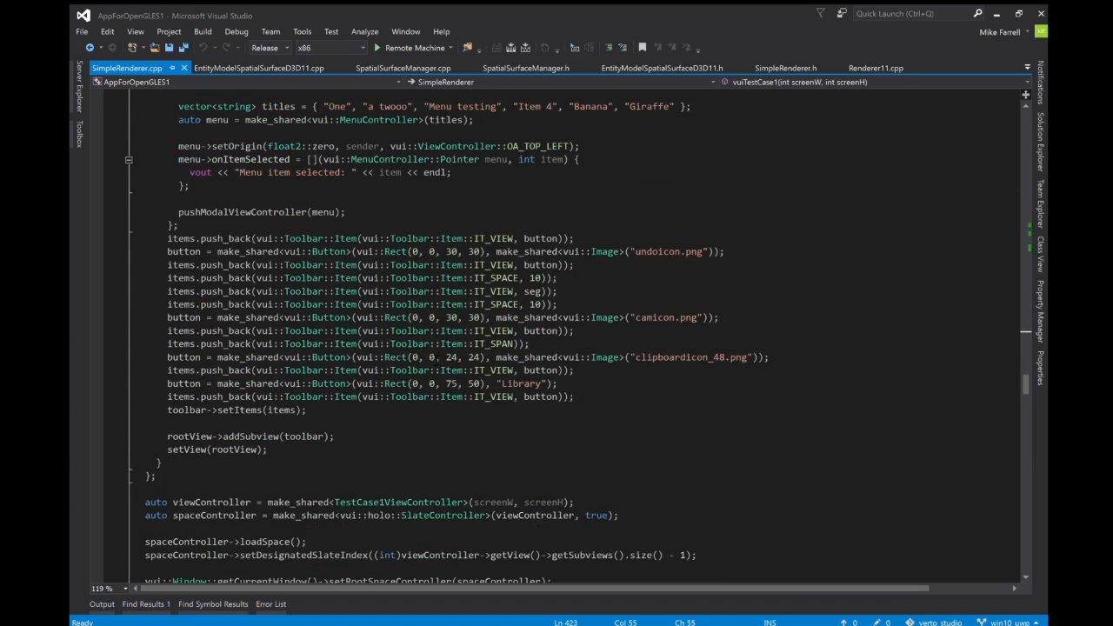
scroll("down", 3)
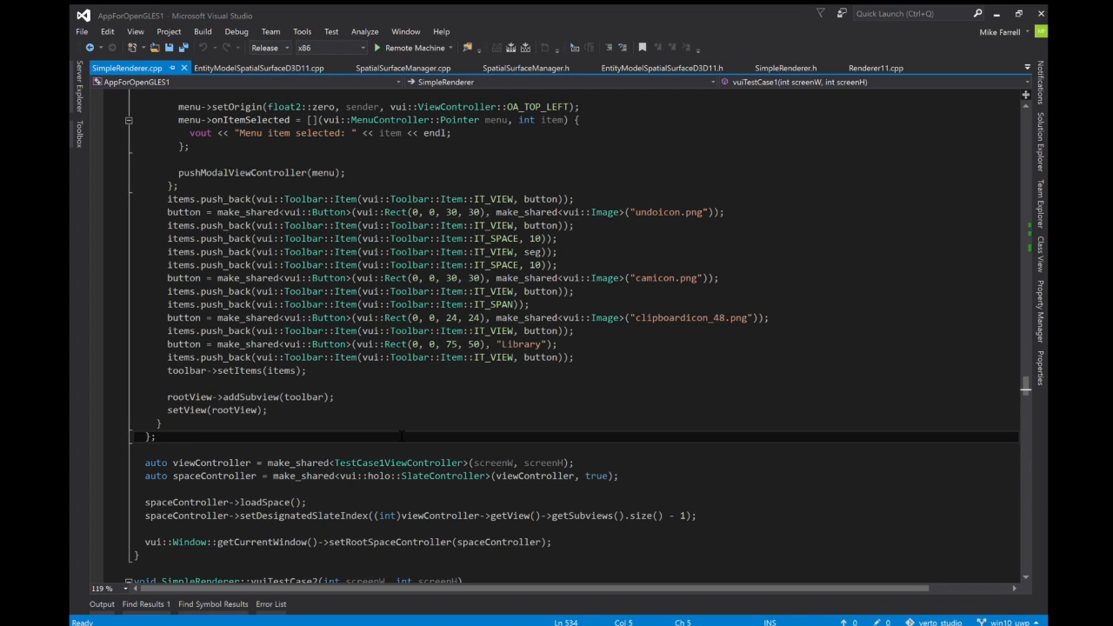
left_click(401, 438)
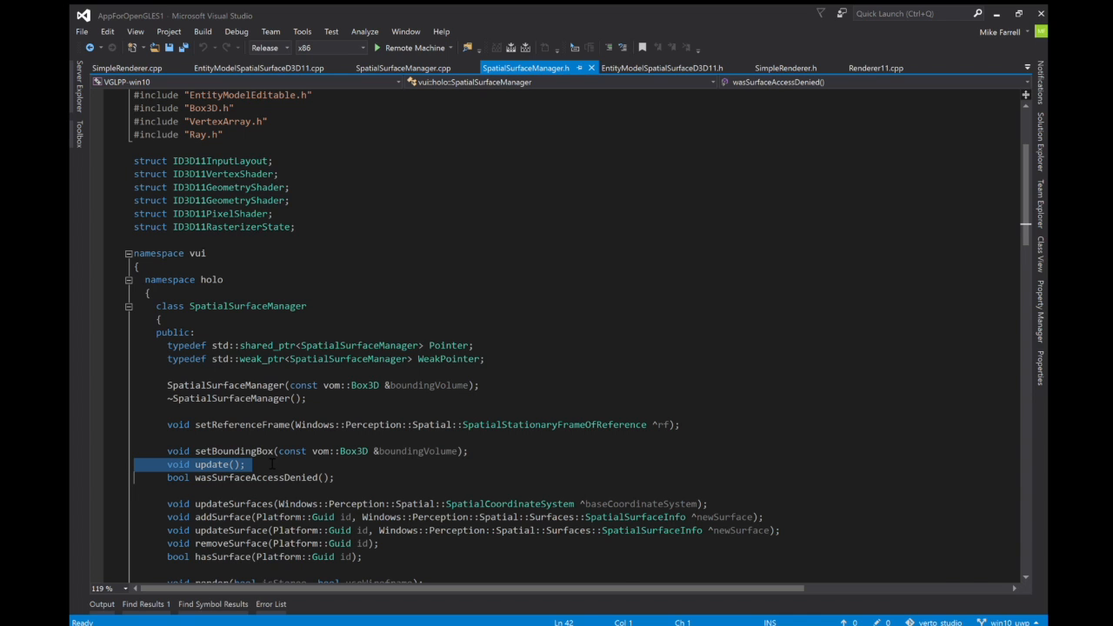
scroll("down", 3)
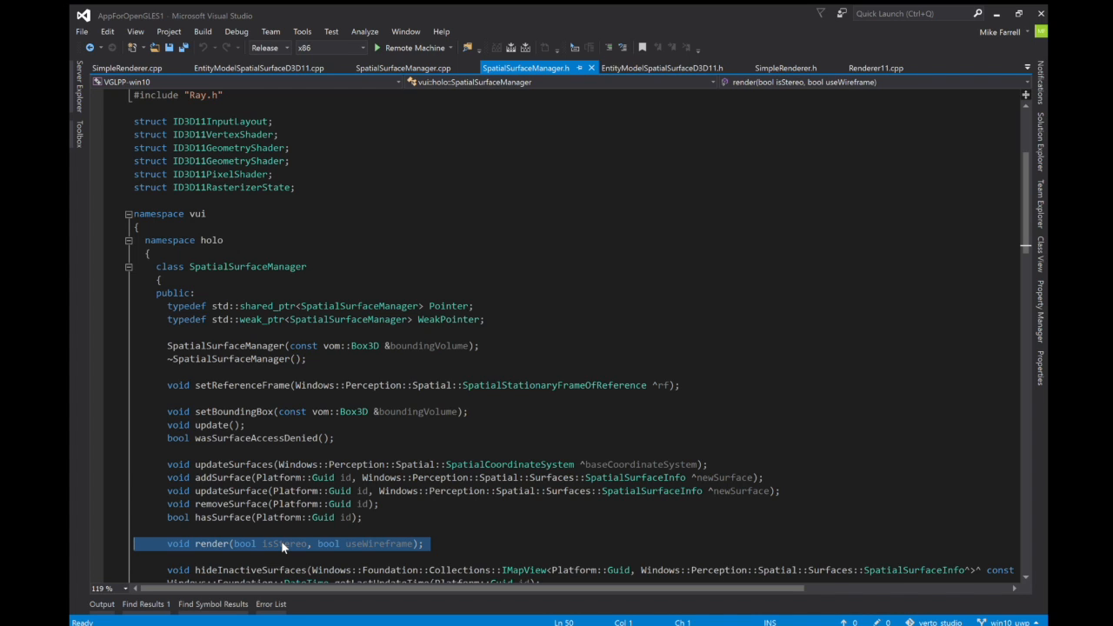
double_click(284, 544)
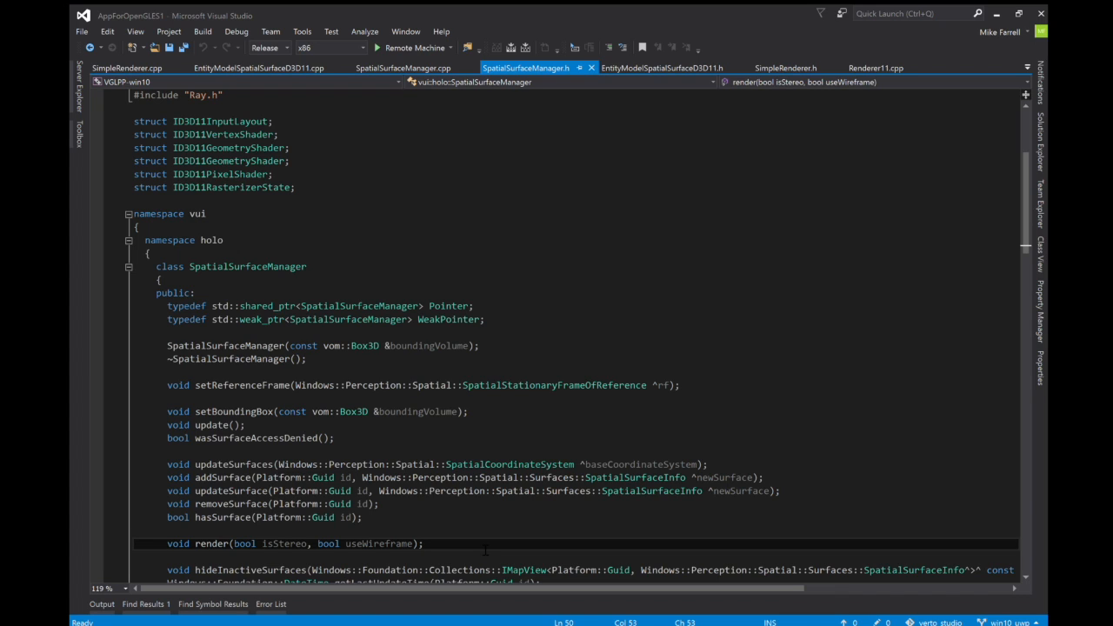
mouse_move(501, 526)
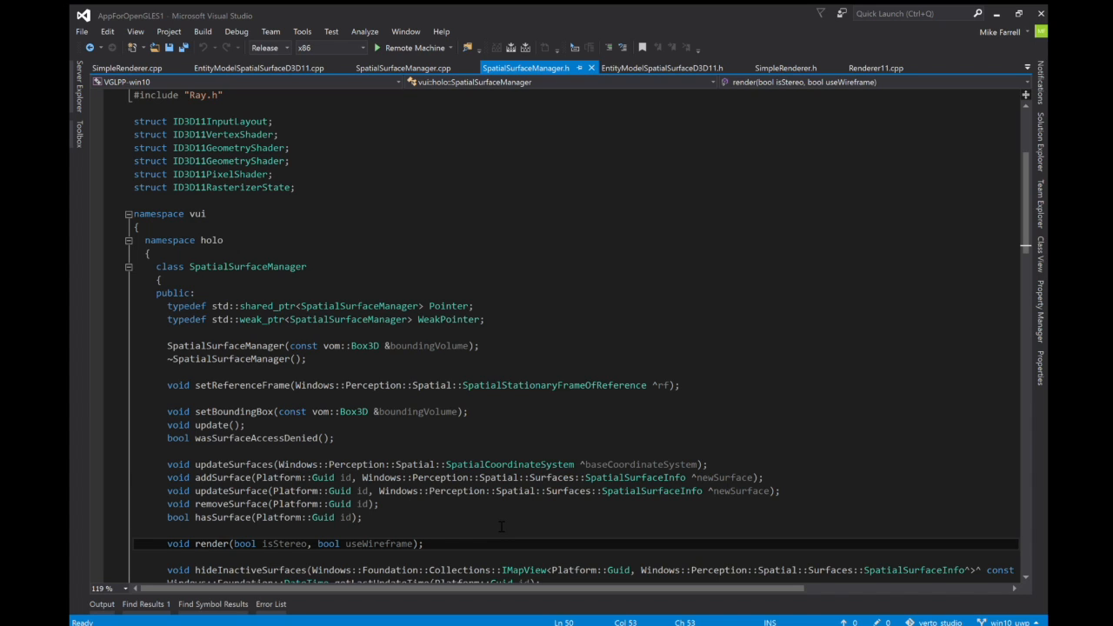
left_click(424, 543)
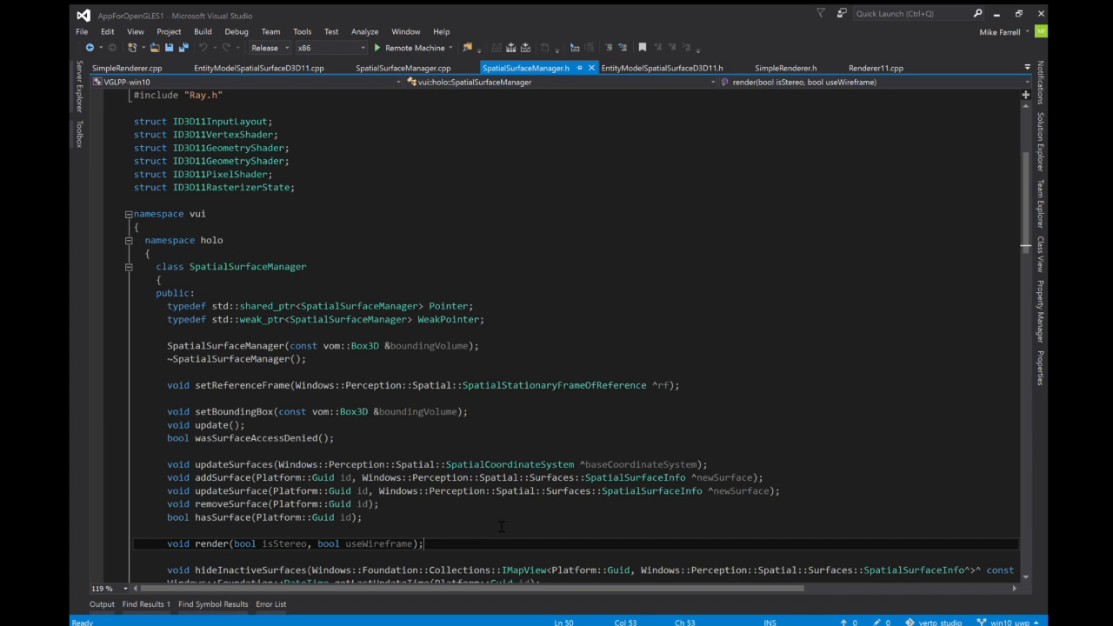
mouse_move(416, 139)
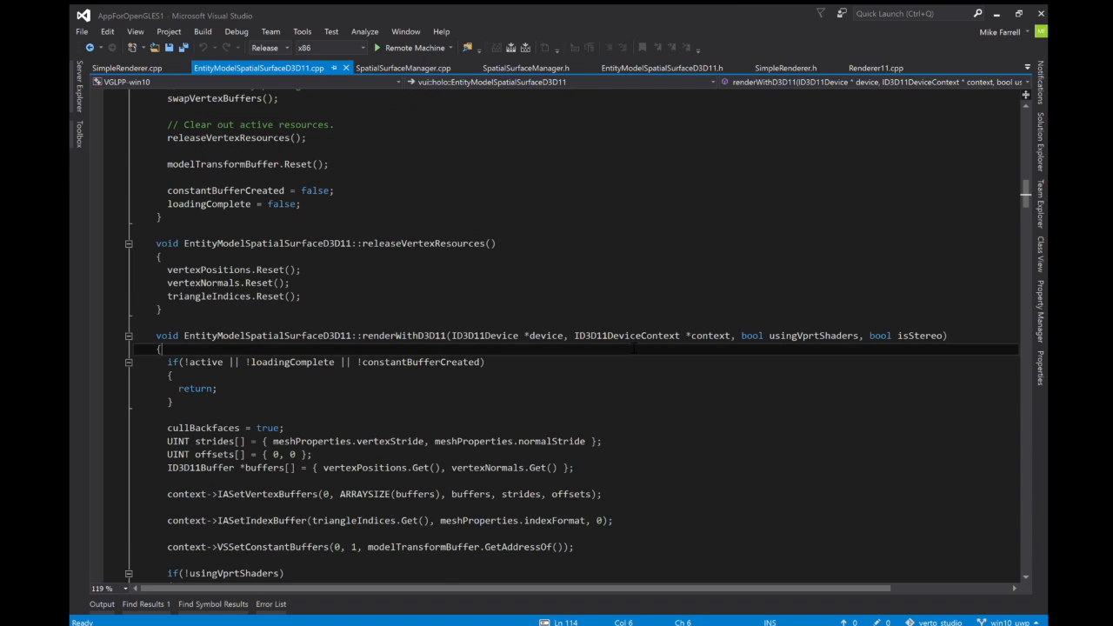
Step: Scroll EntityModelSpatialSurfaceD3D11.cpp to show renderWithD3D11 with its draw calls
scroll("down", 3)
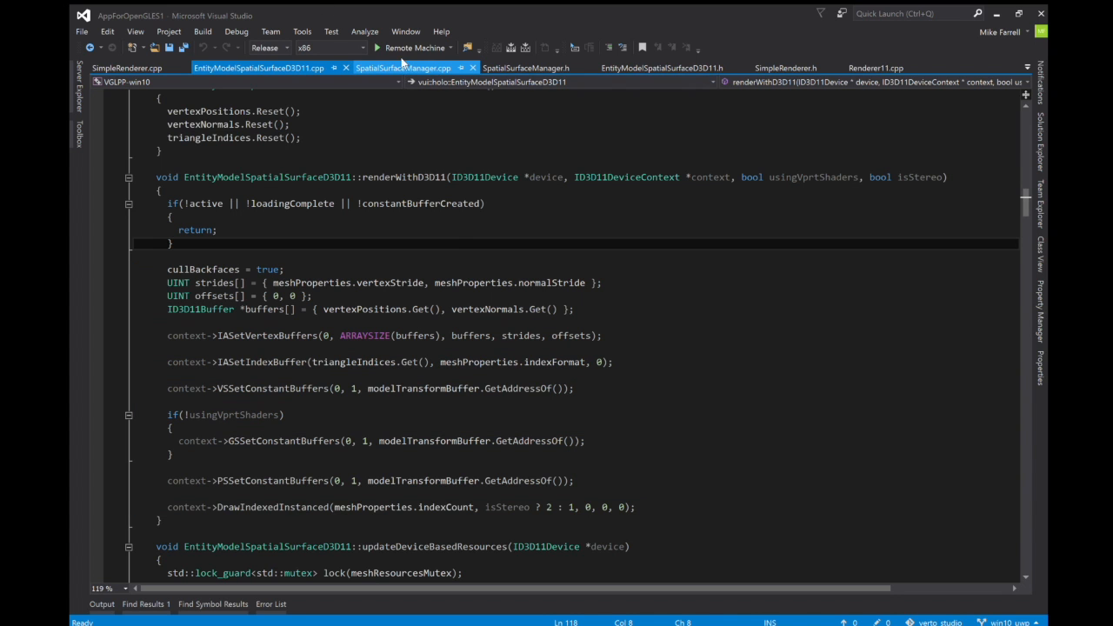
Step: Switch to SpatialSurfaceManager.cpp and highlight the saved D3D11 state declarations in render()
left_click(404, 68)
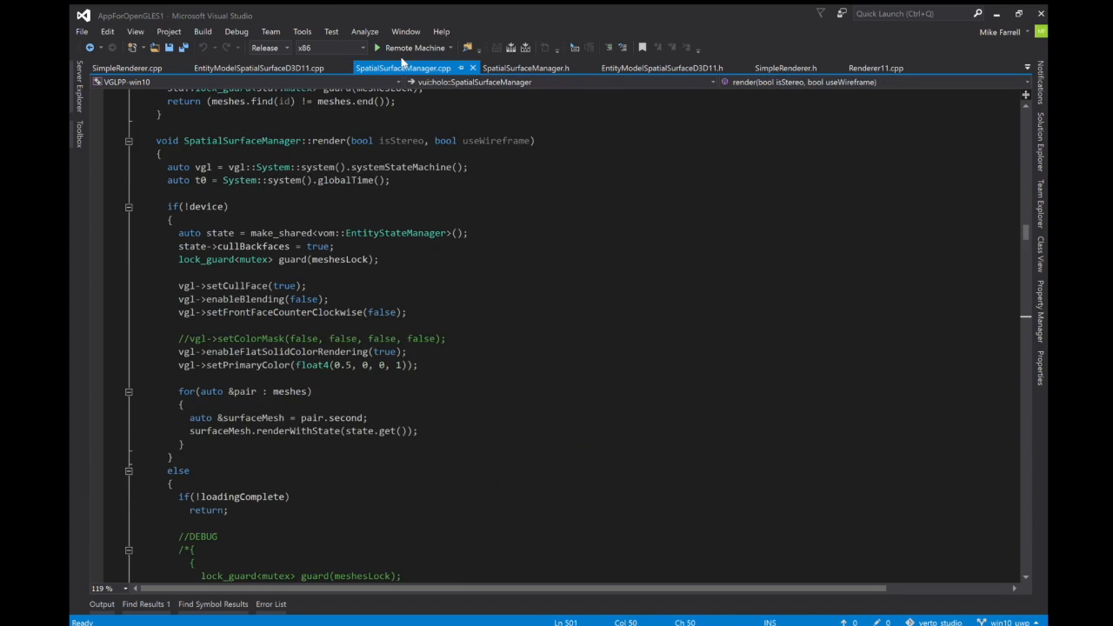
scroll("down", 3)
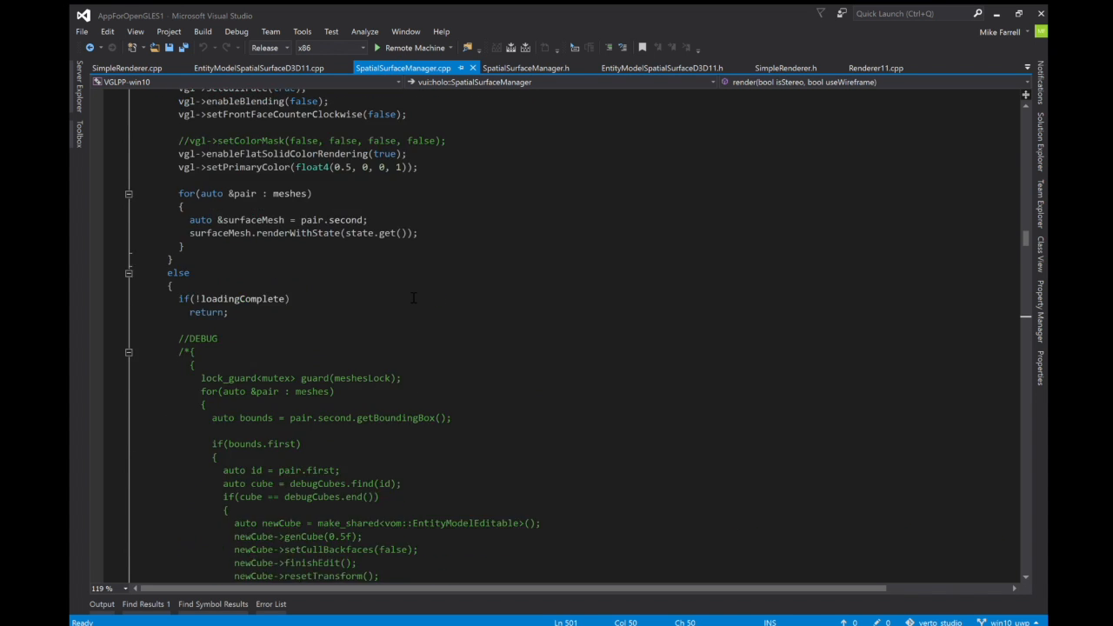
scroll("down", 3)
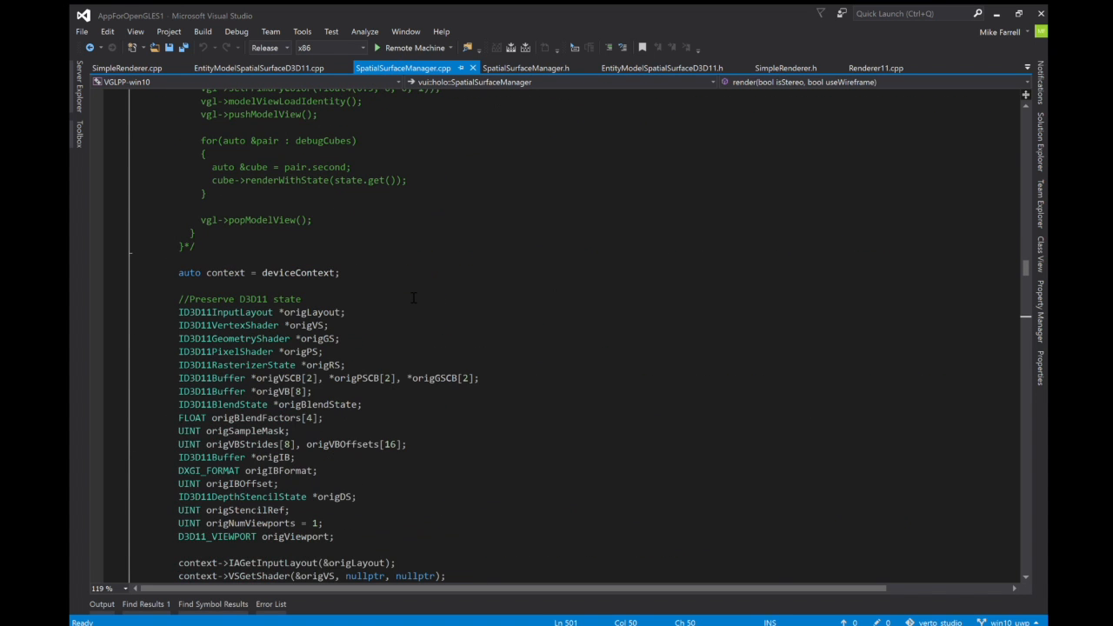
left_click_drag(178, 312, 185, 324)
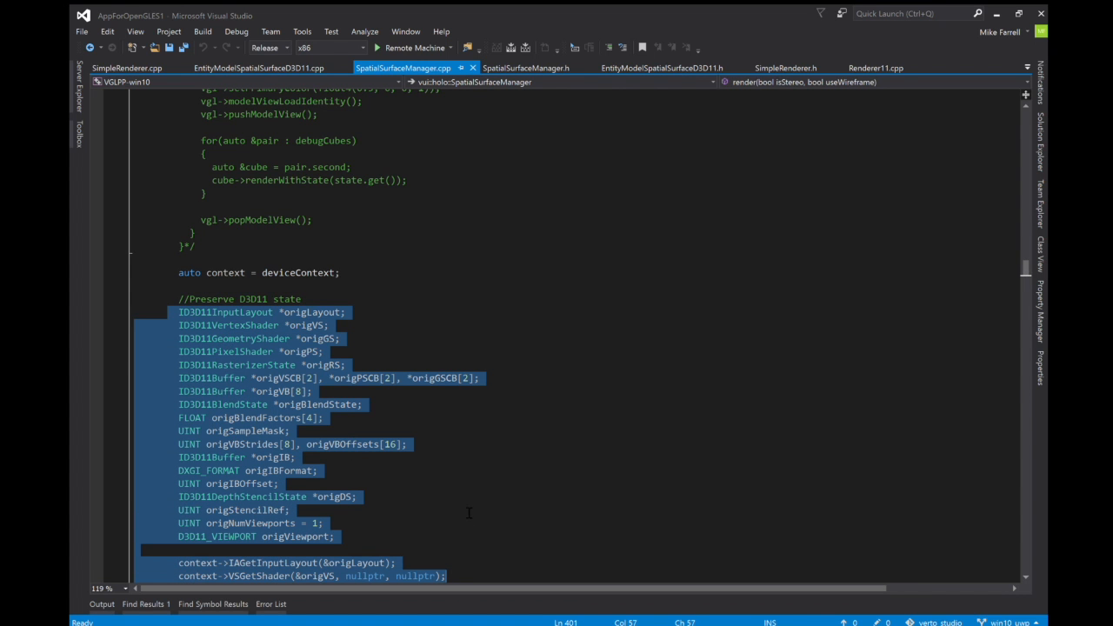
Step: Scroll render() past the mesh loop calling renderWithD3D11 to the restore-D3D11-state block
scroll("down", 3)
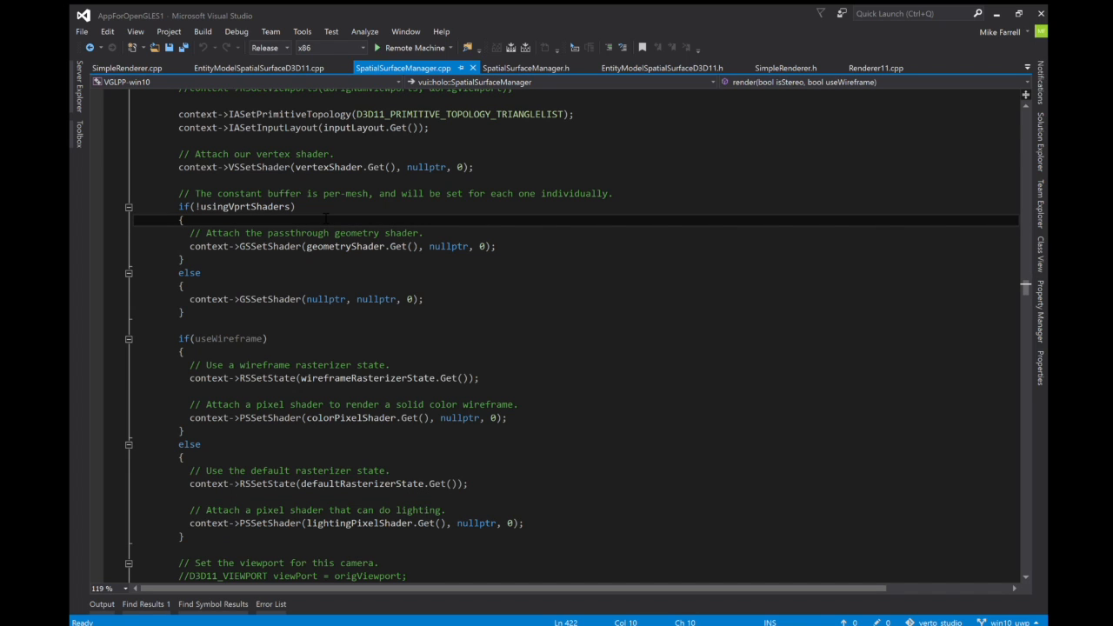
scroll("down", 3)
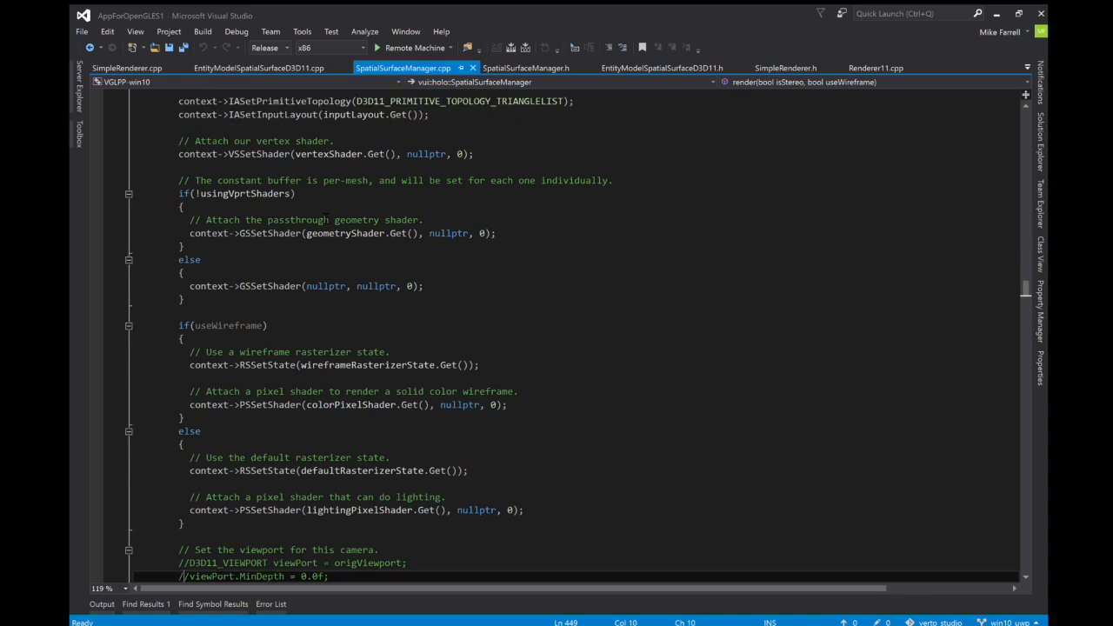
scroll("down", 3)
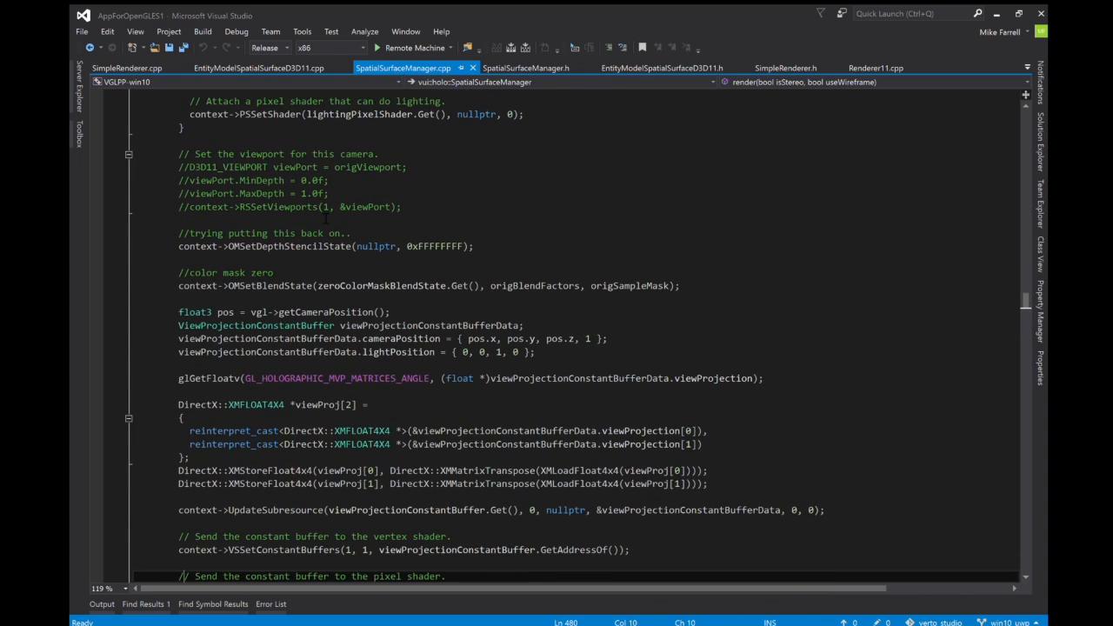
scroll("down", 3)
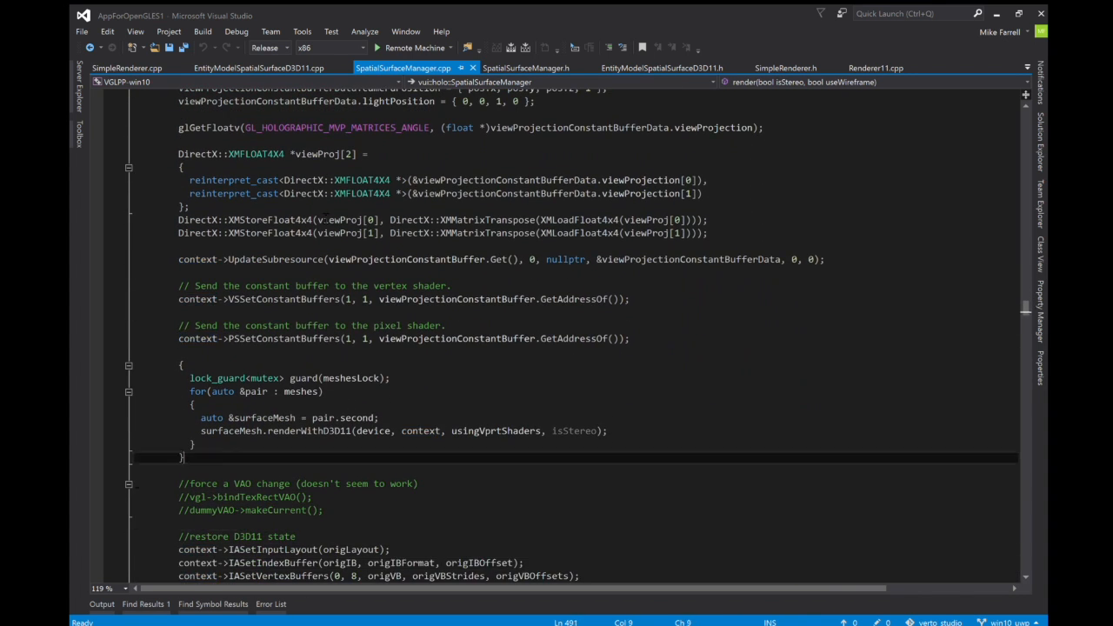
scroll("down", 3)
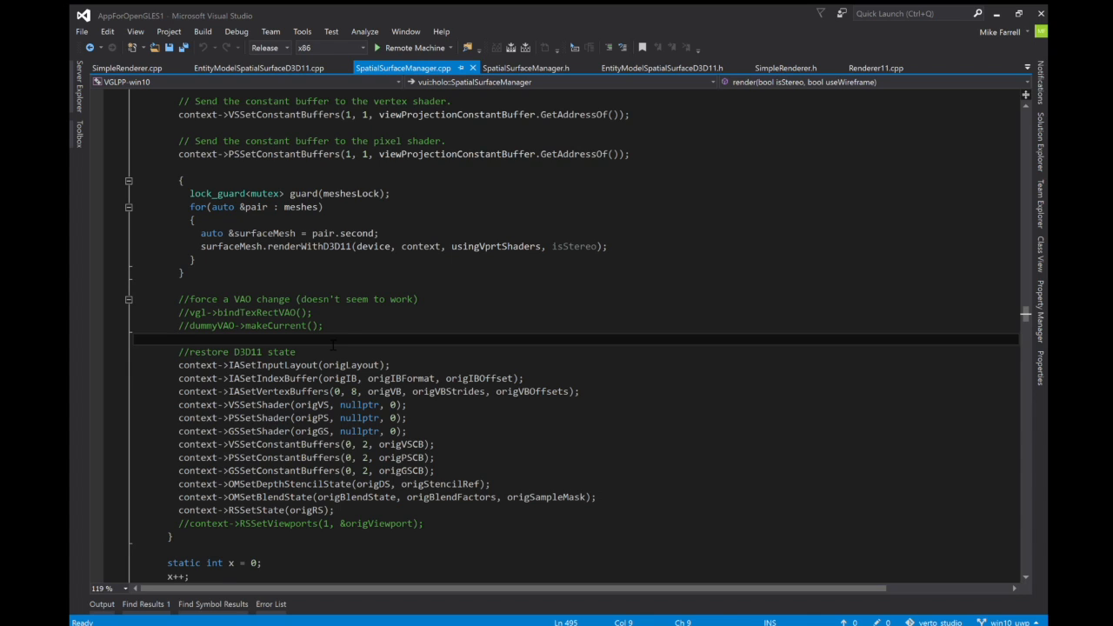
Step: Switch to SpatialSurfaceManager.h to show the class with setBoundingBox and render
left_click(178, 339)
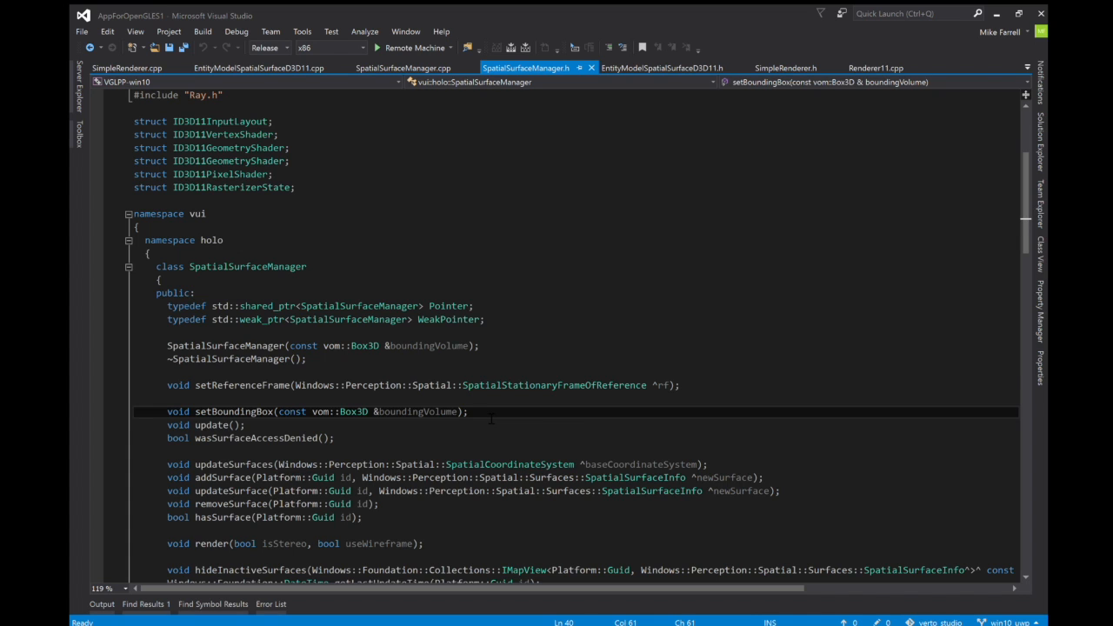
Step: Review enableRaycasting and RayCastResult in the header, then view SimpleRenderer::Draw's rayCast cursor code
scroll("down", 3)
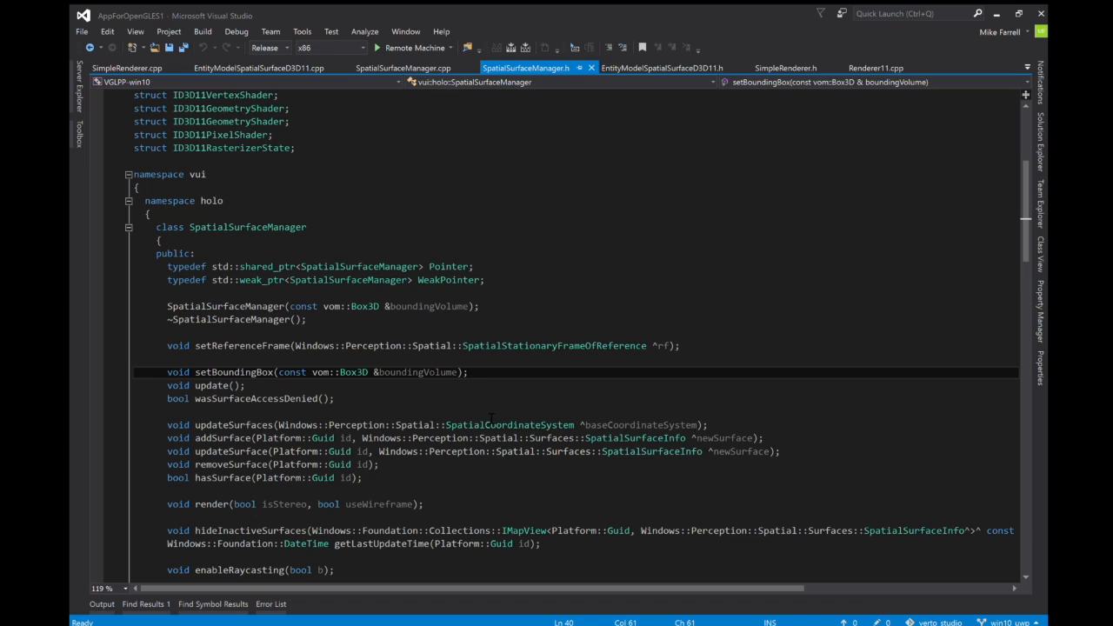
left_click(468, 372)
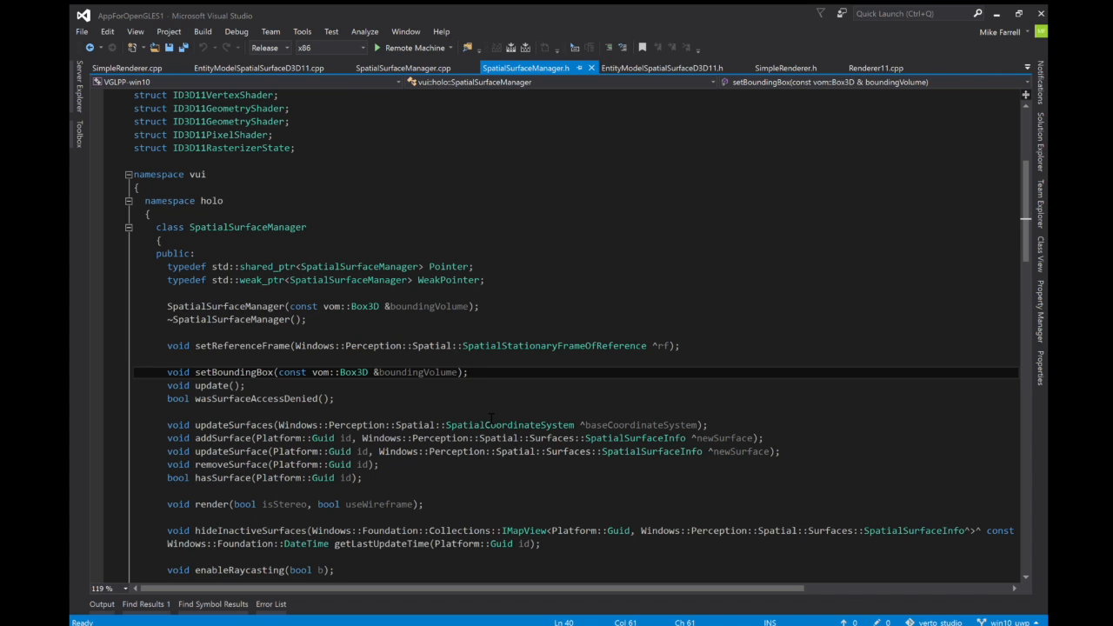
scroll("down", 3)
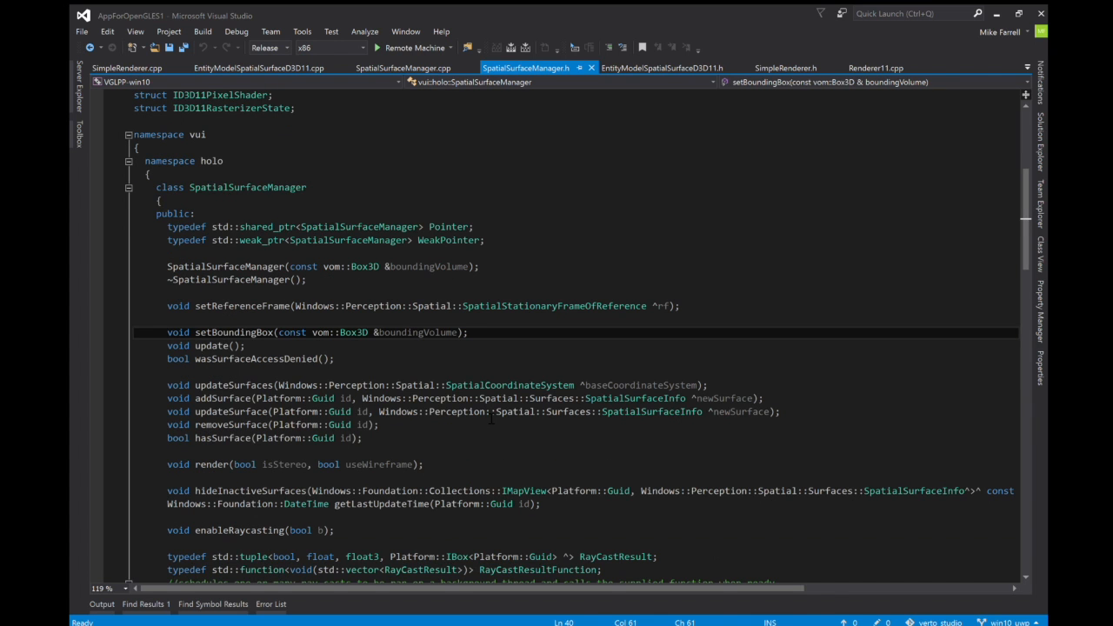
left_click(127, 68)
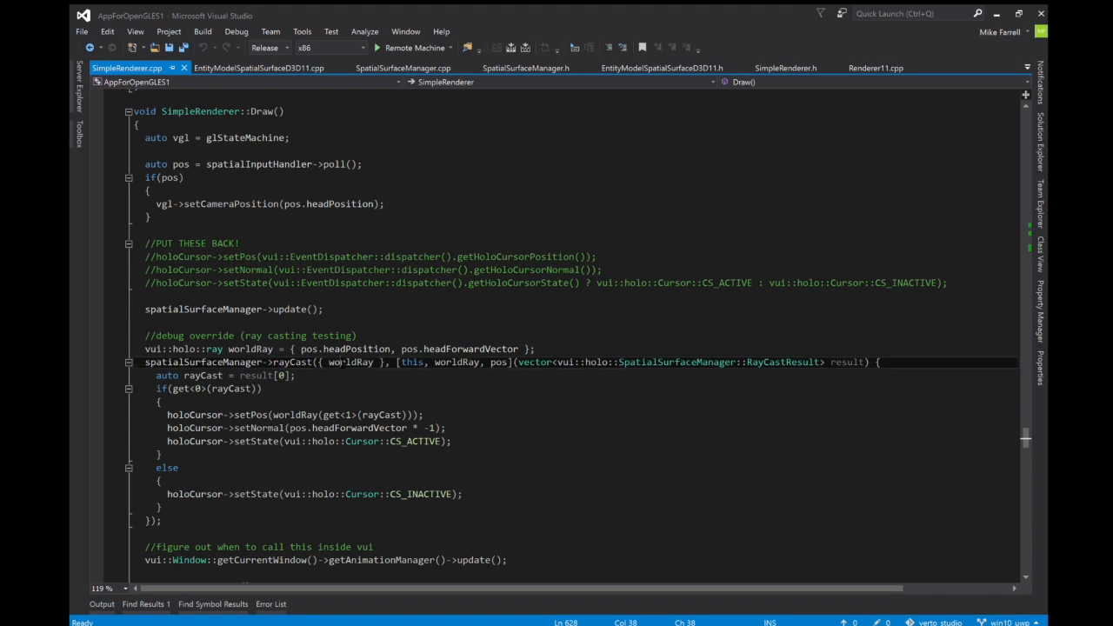
double_click(351, 362)
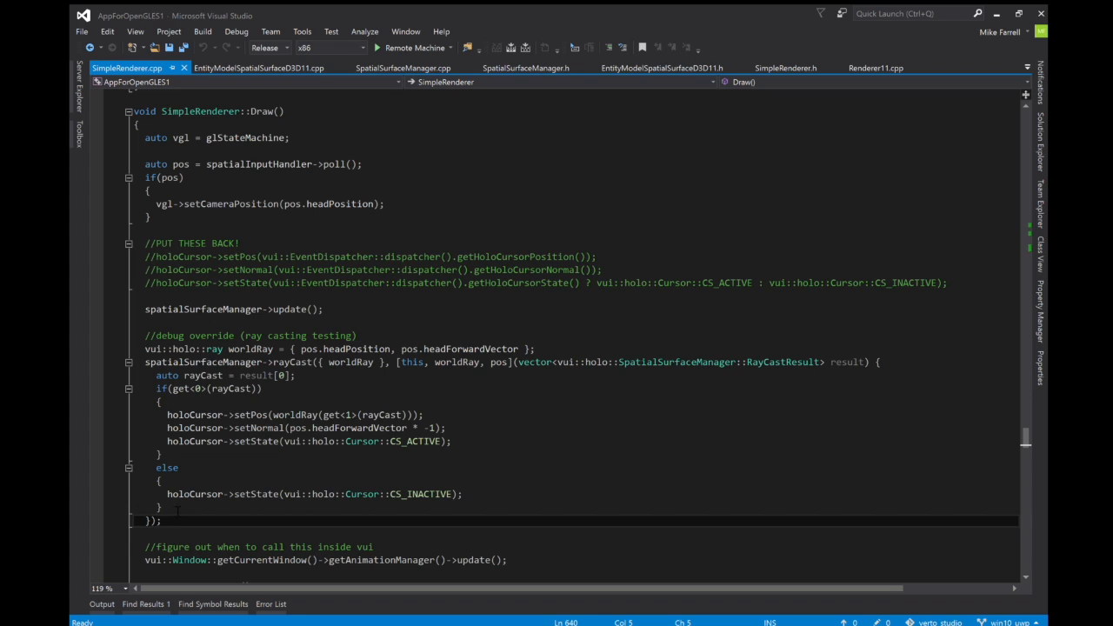
double_click(291, 362)
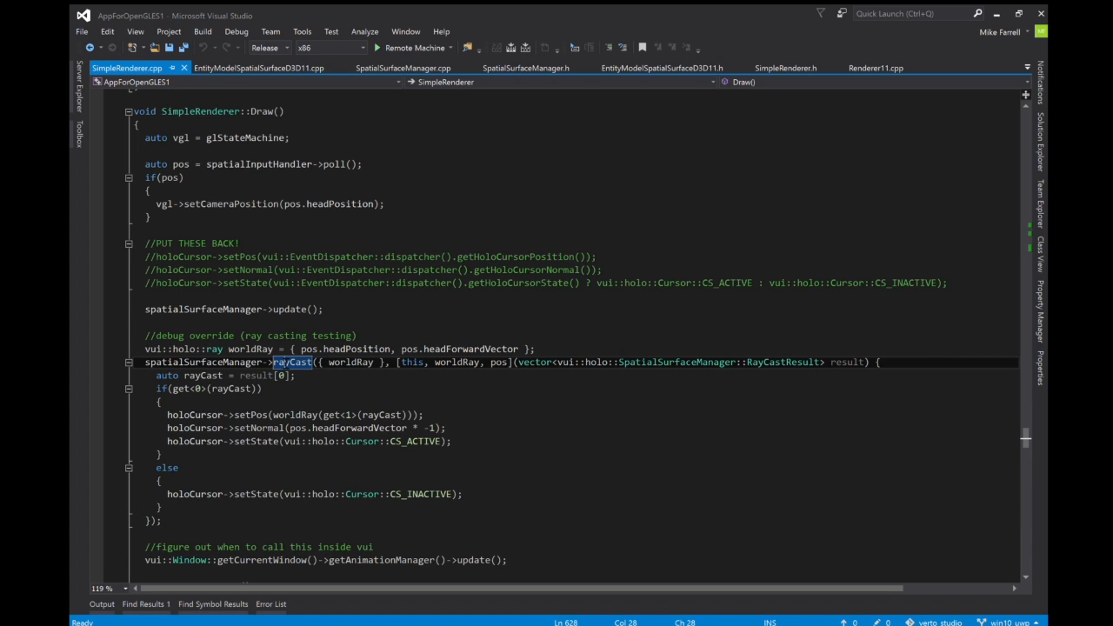